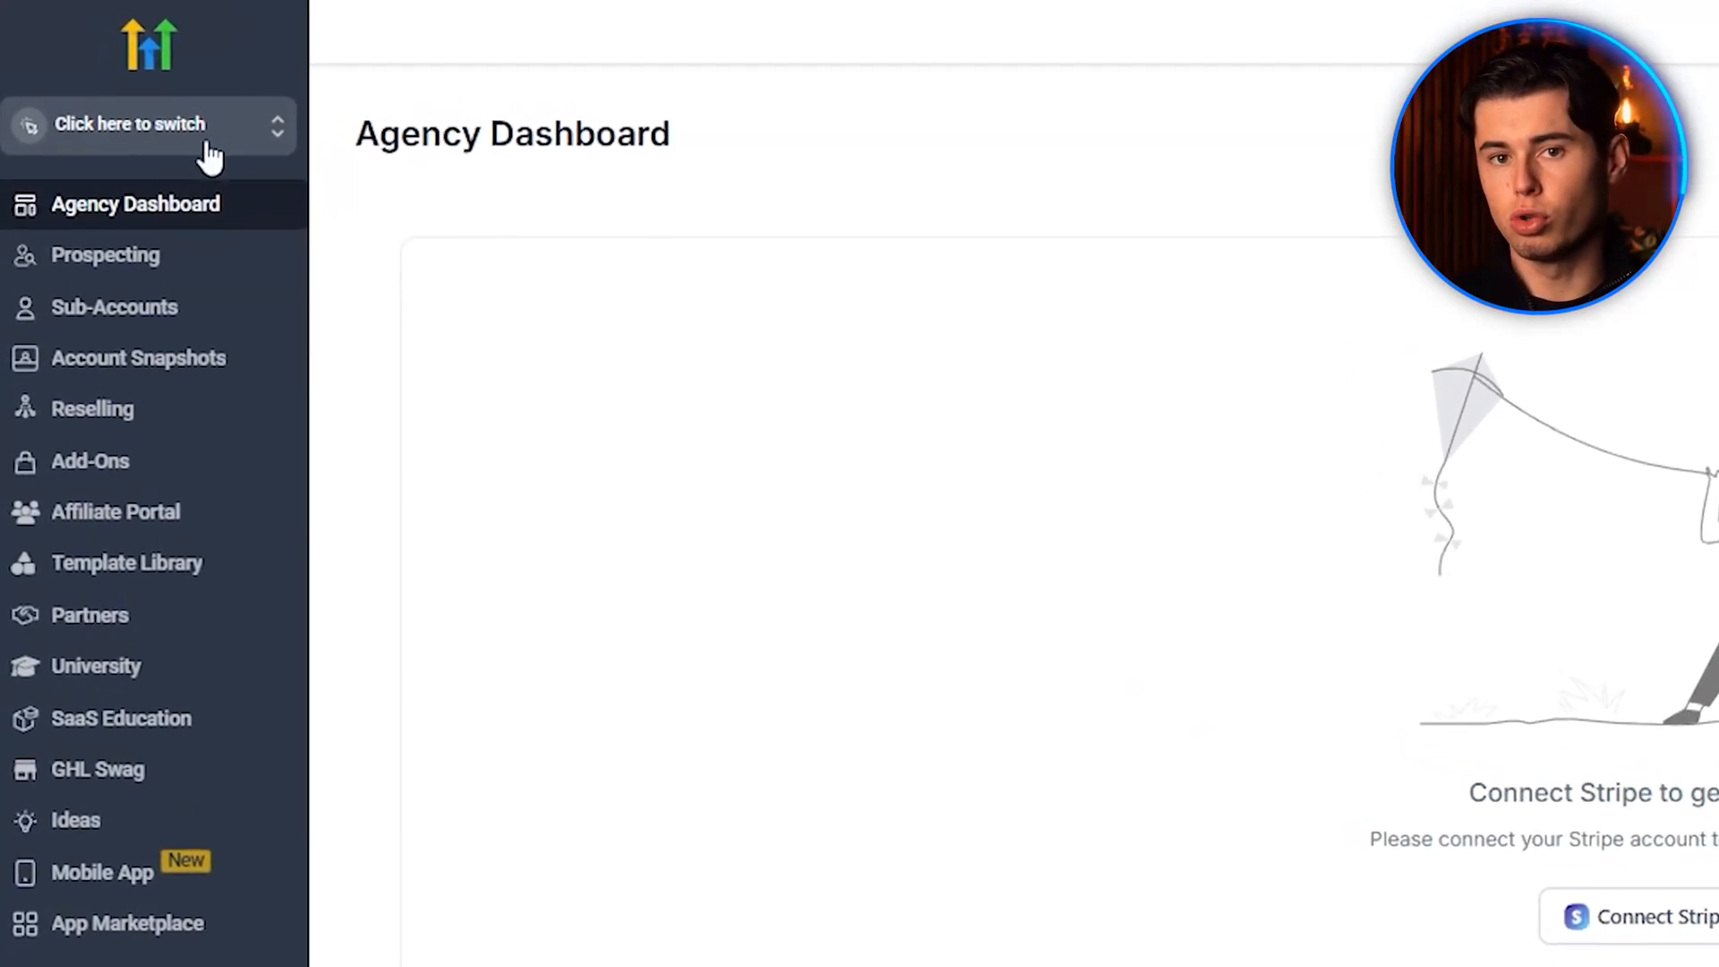
Switch from the agency view into the sub-account, landing on its Launchpad checklist.
left_click(147, 123)
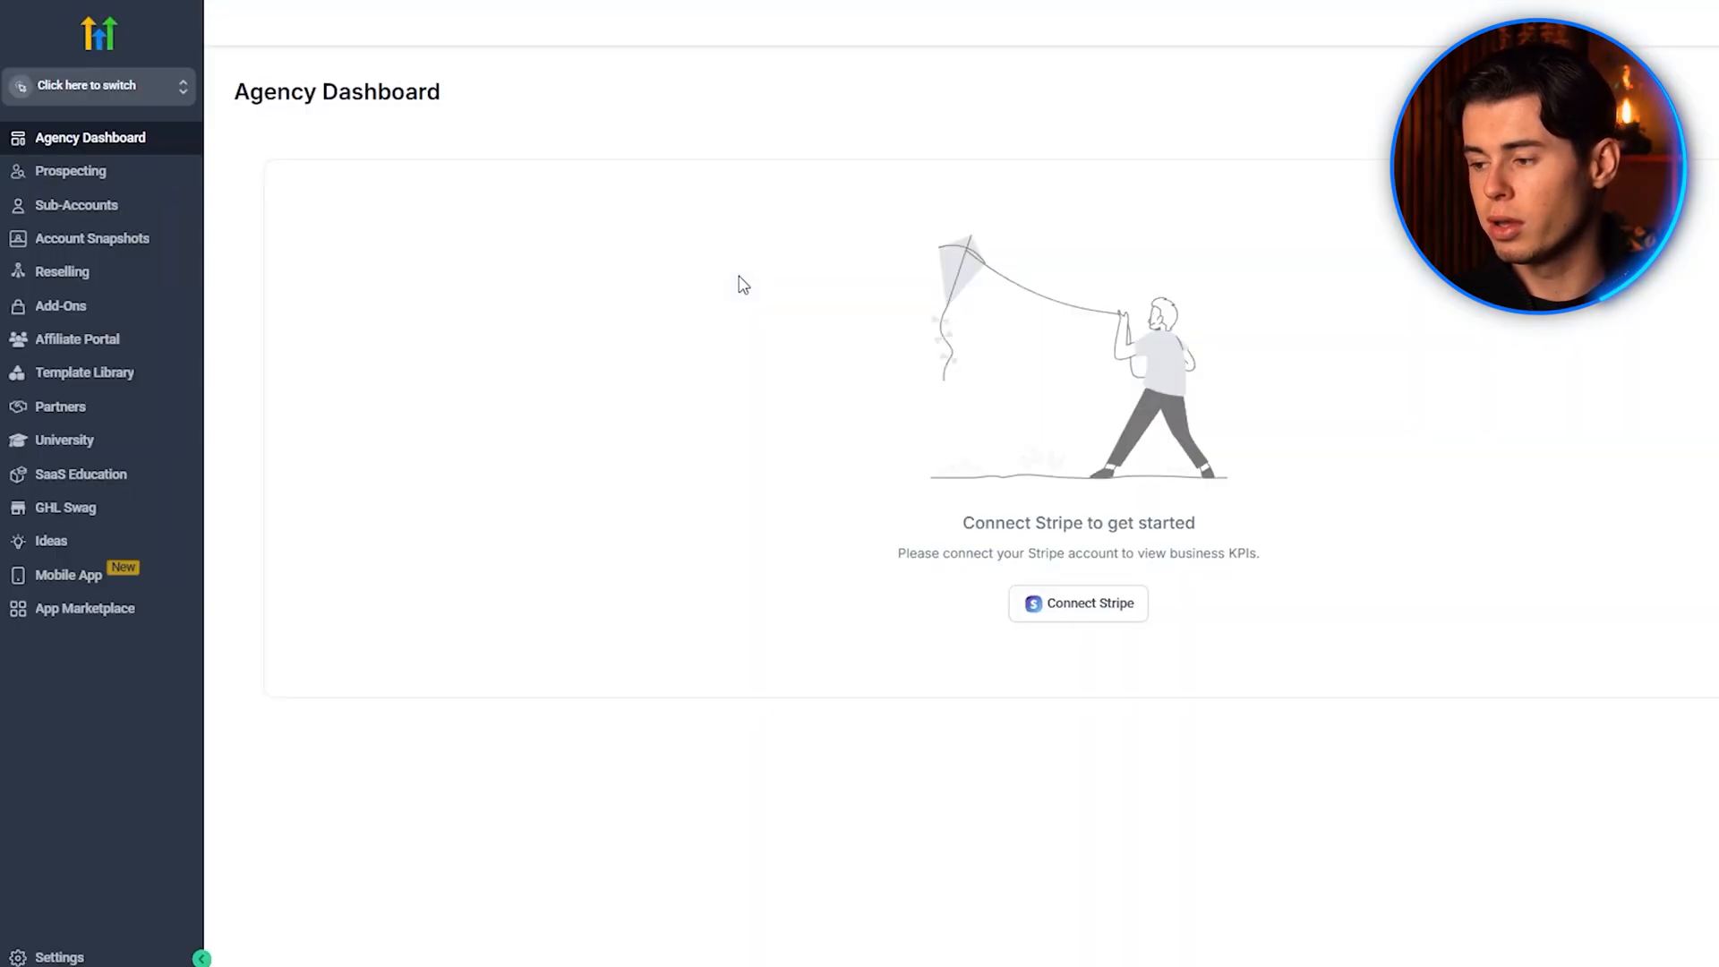
left_click(98, 86)
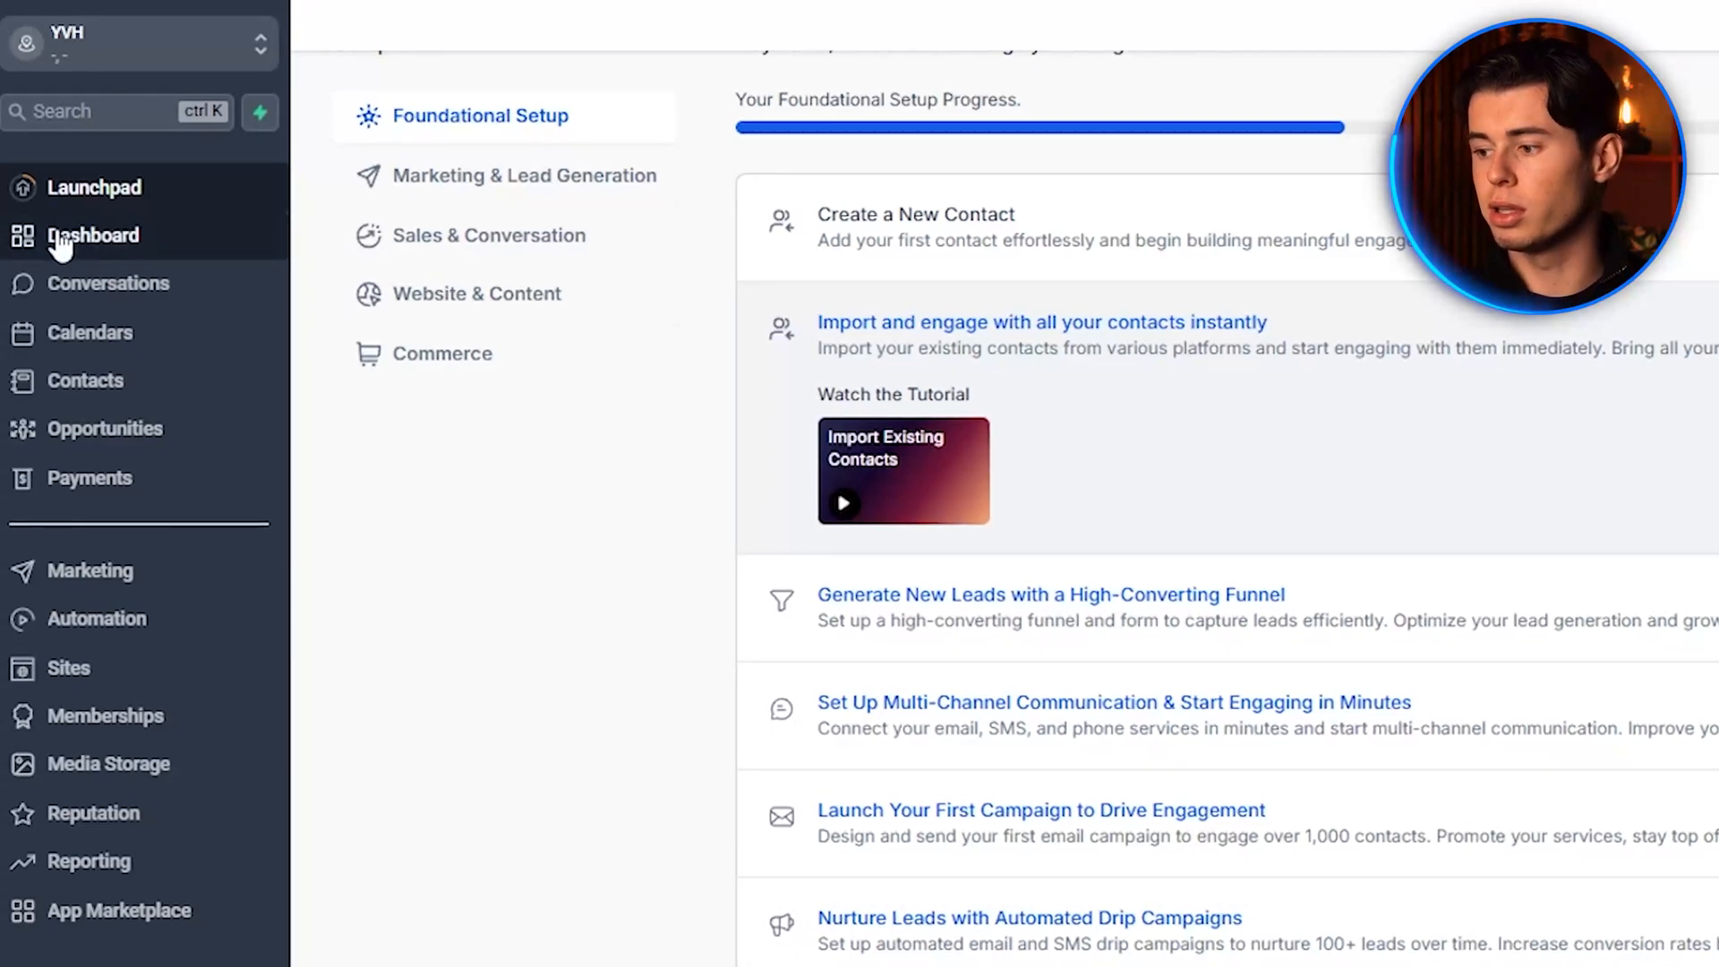
Show the sub-account Dashboard with its empty Google Business, ads and sales widgets.
left_click(93, 235)
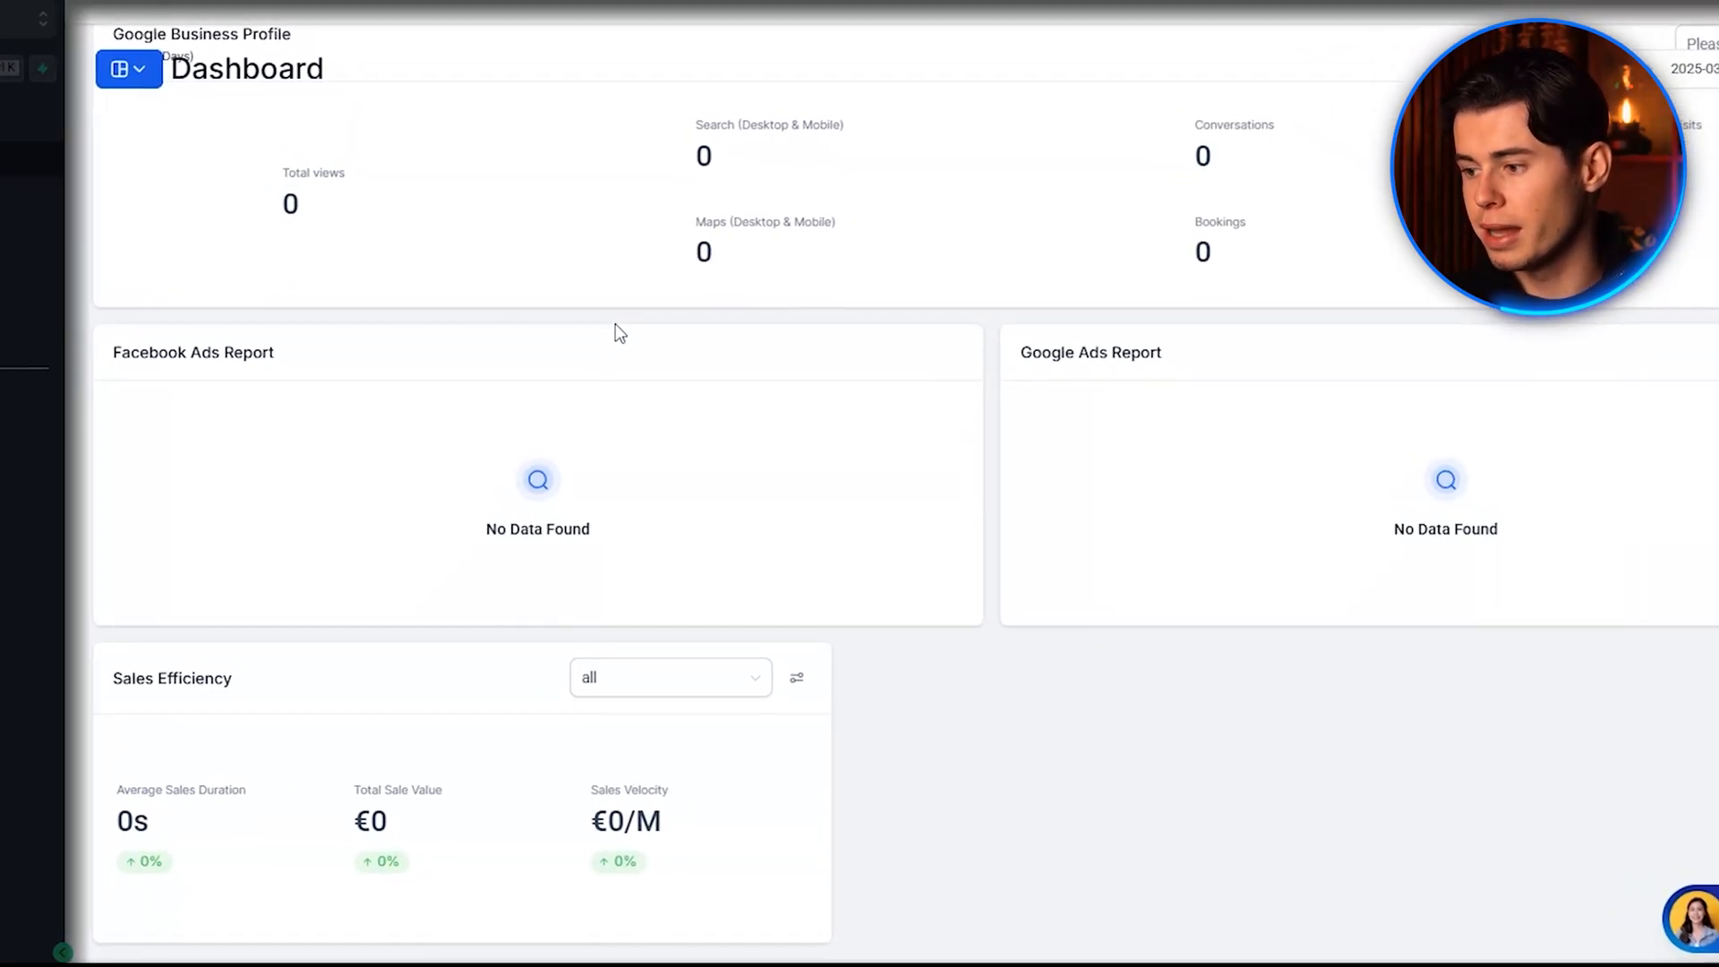
mouse_move(99, 195)
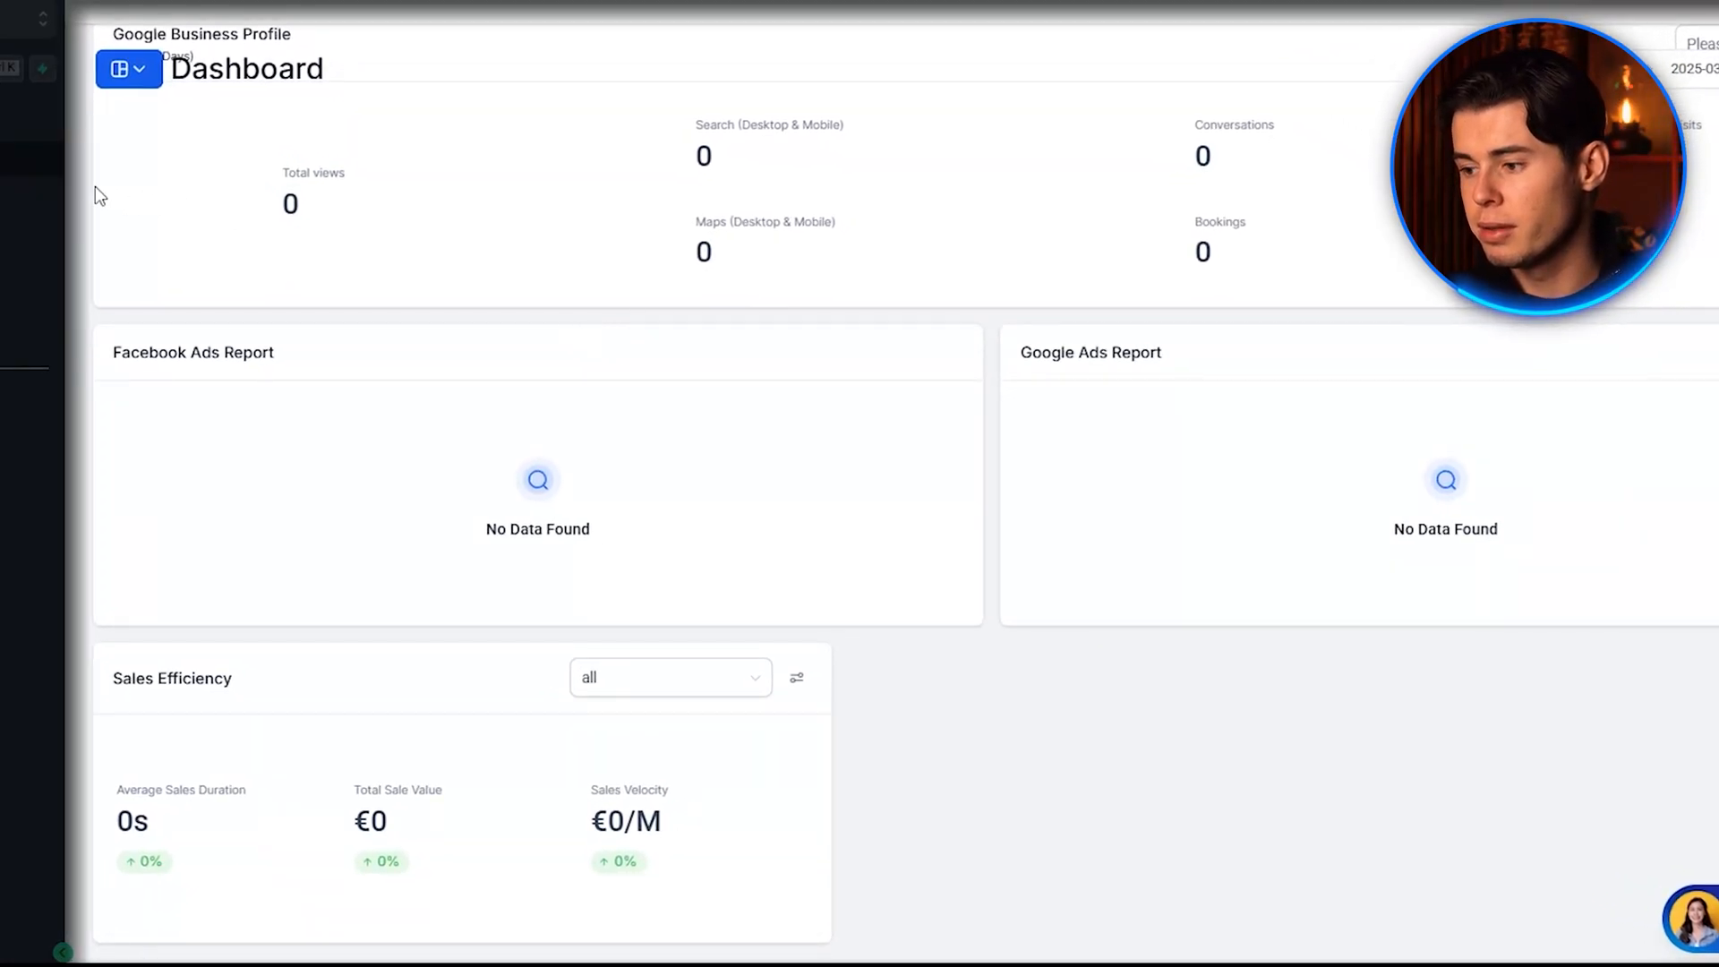
left_click(108, 258)
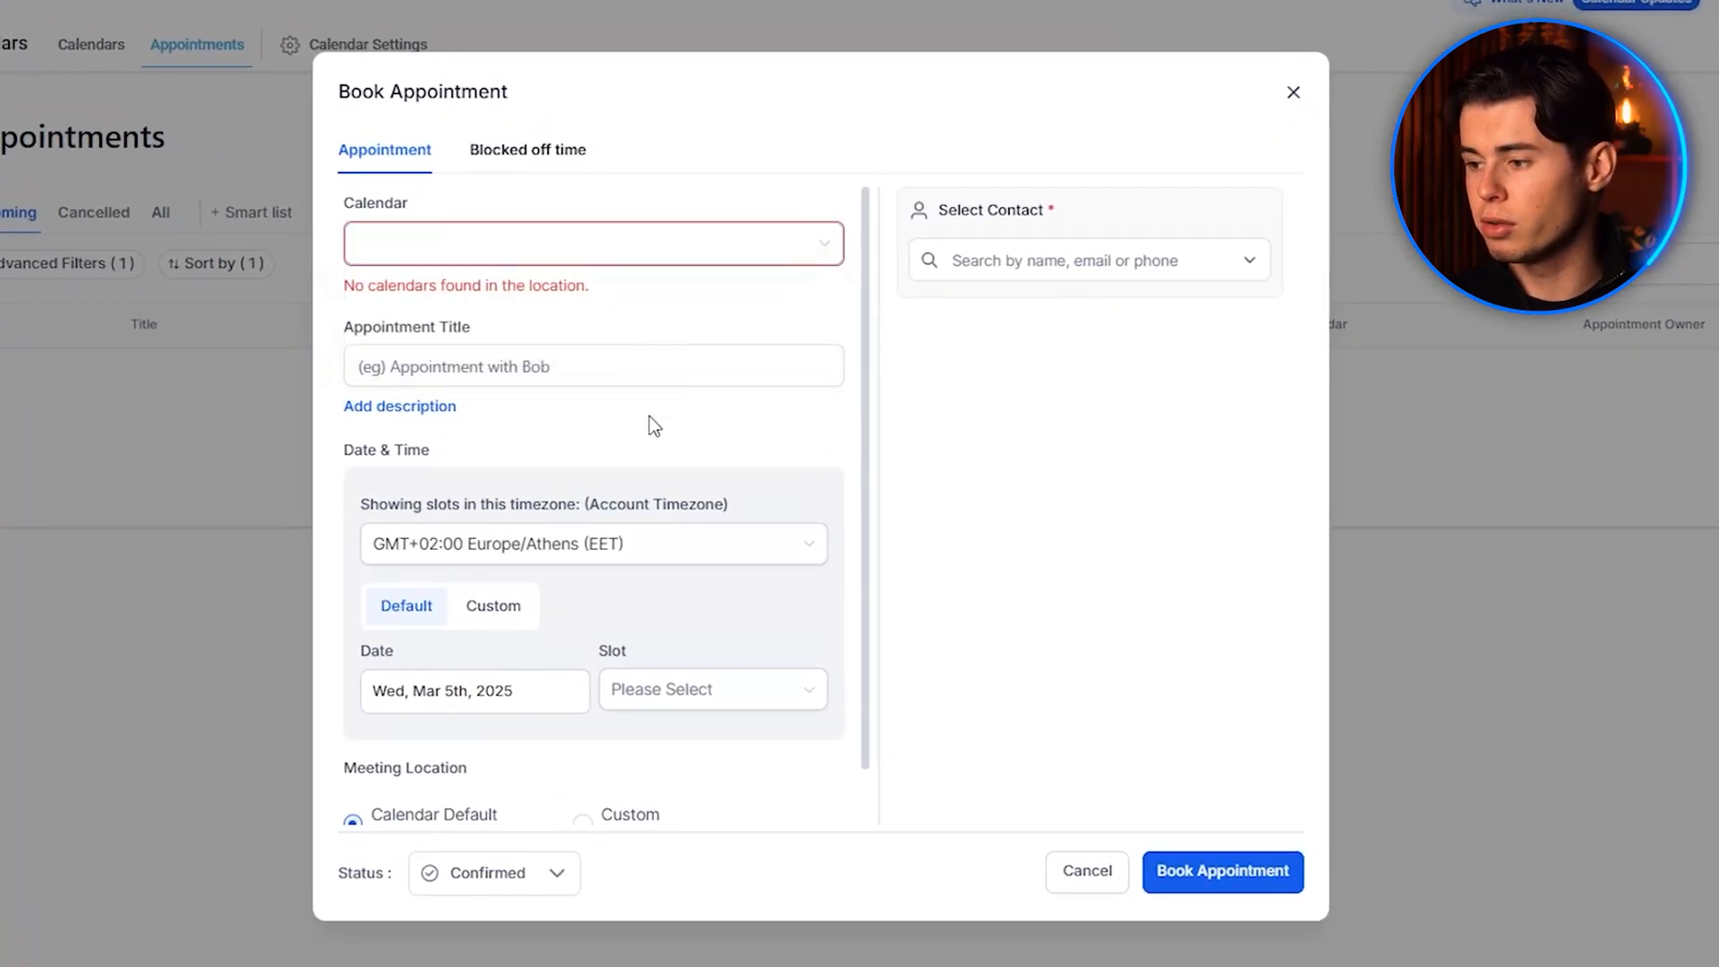
Review the booking form's timezone choices, then cancel without booking an appointment.
scroll("down", 3)
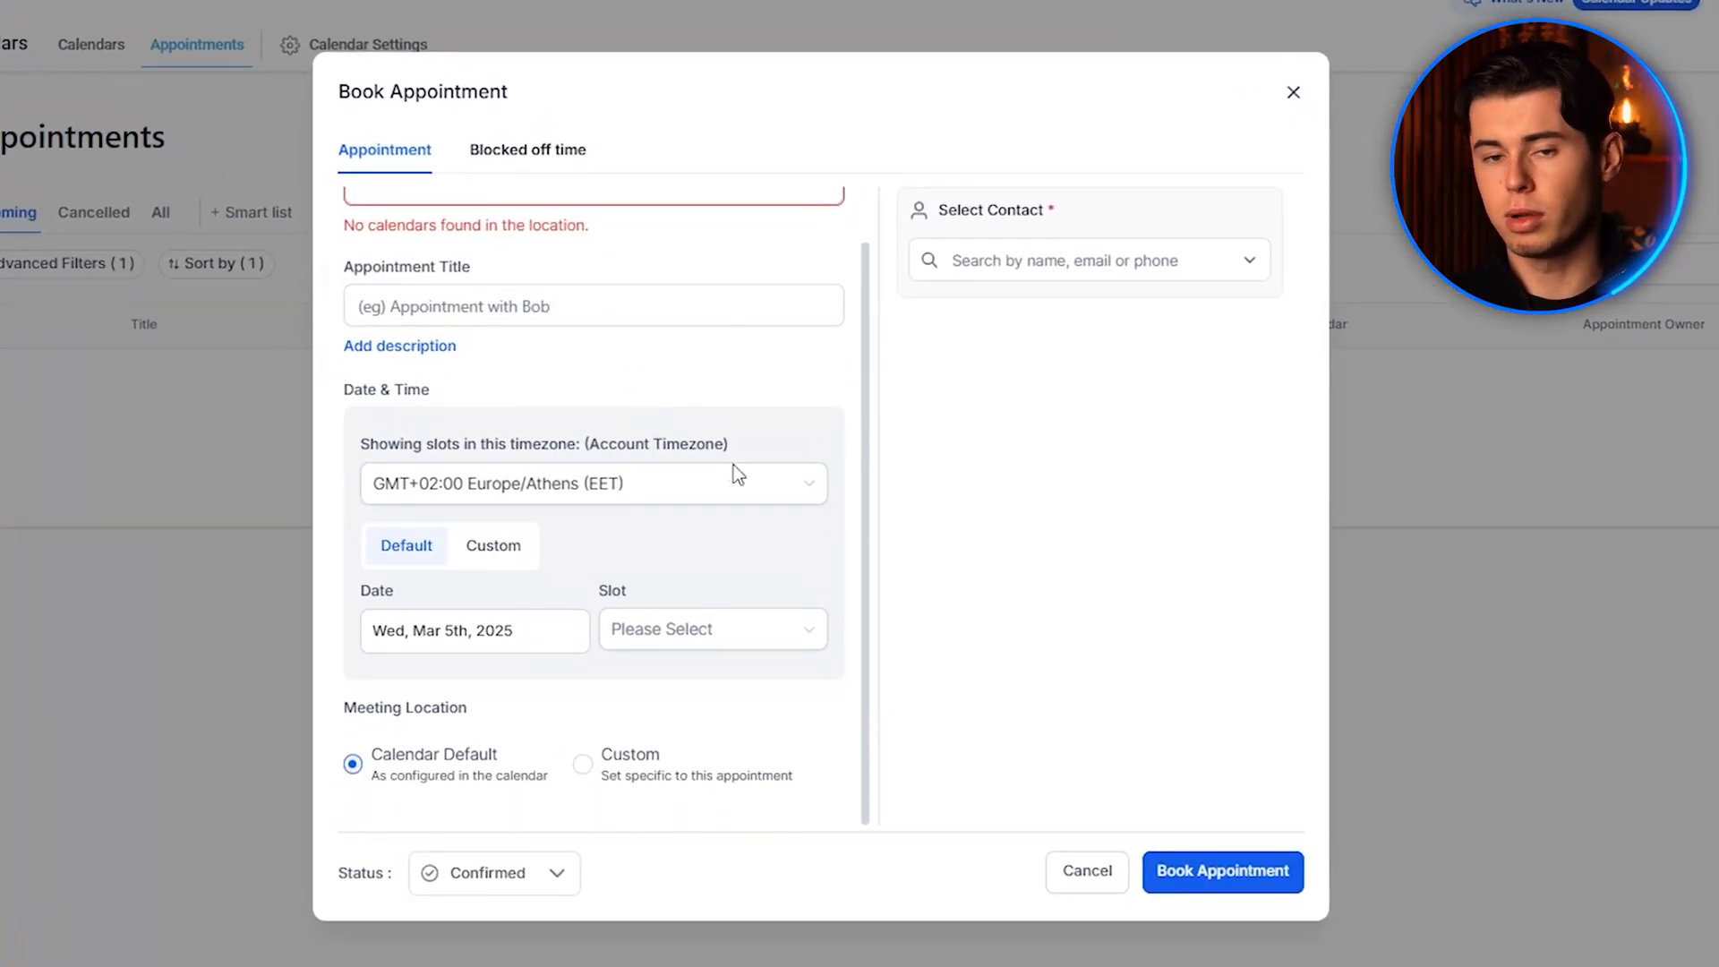
left_click(593, 483)
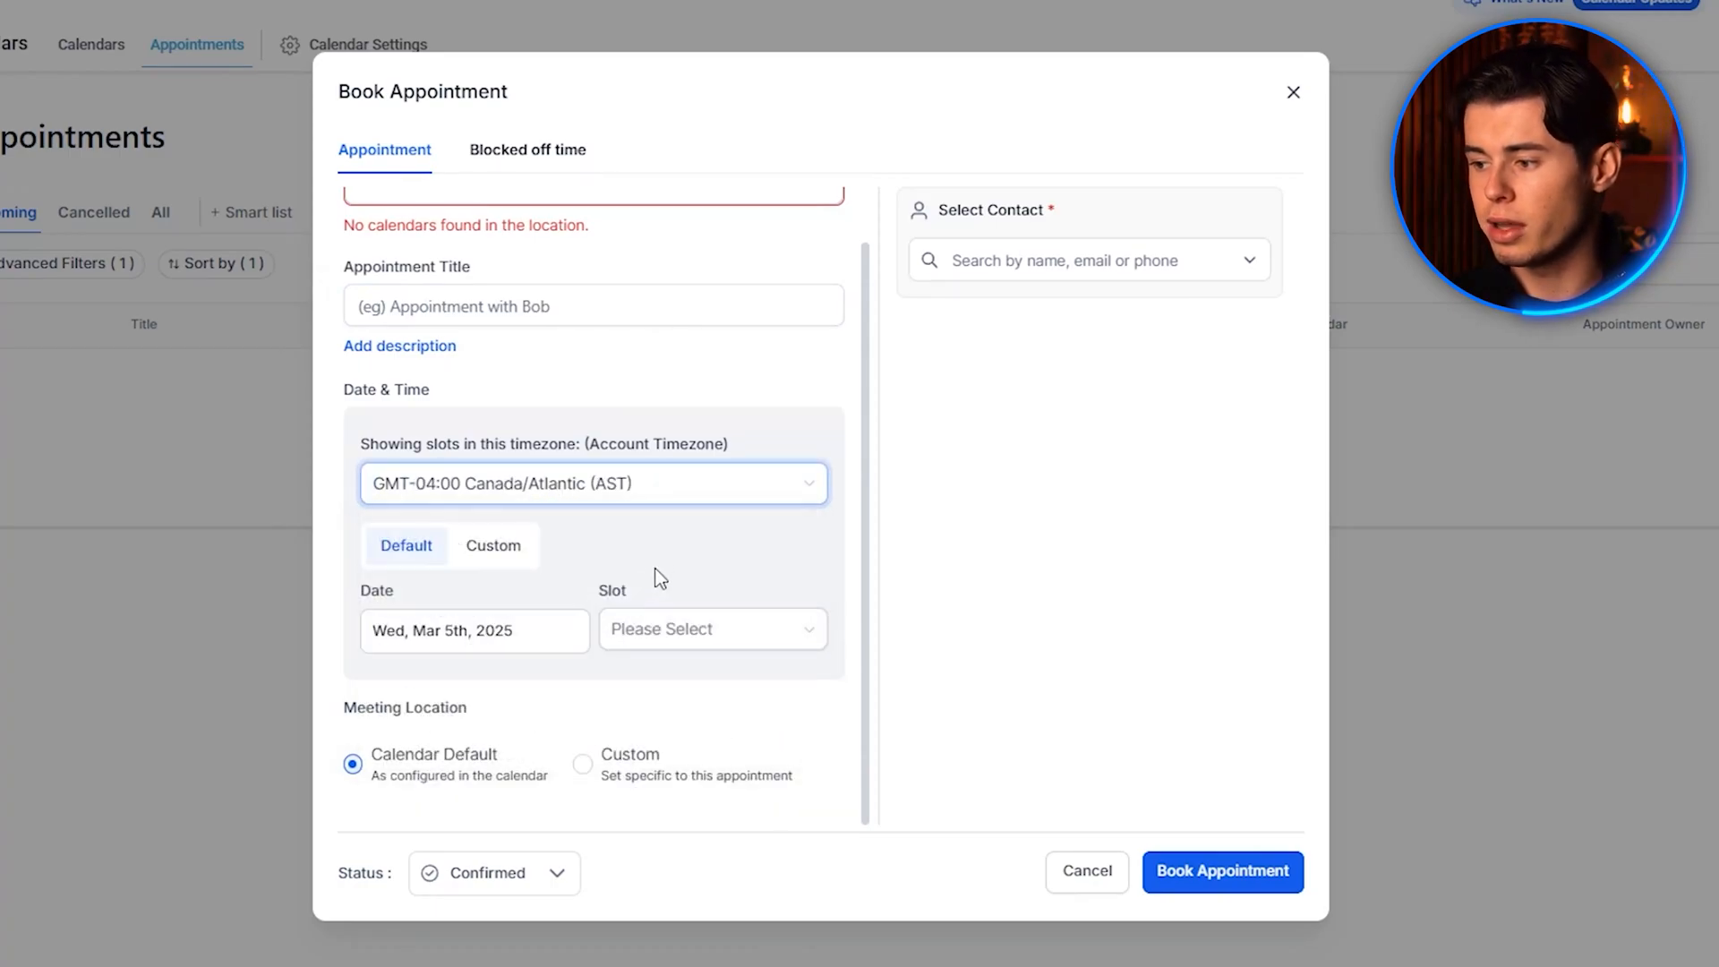
left_click(1293, 93)
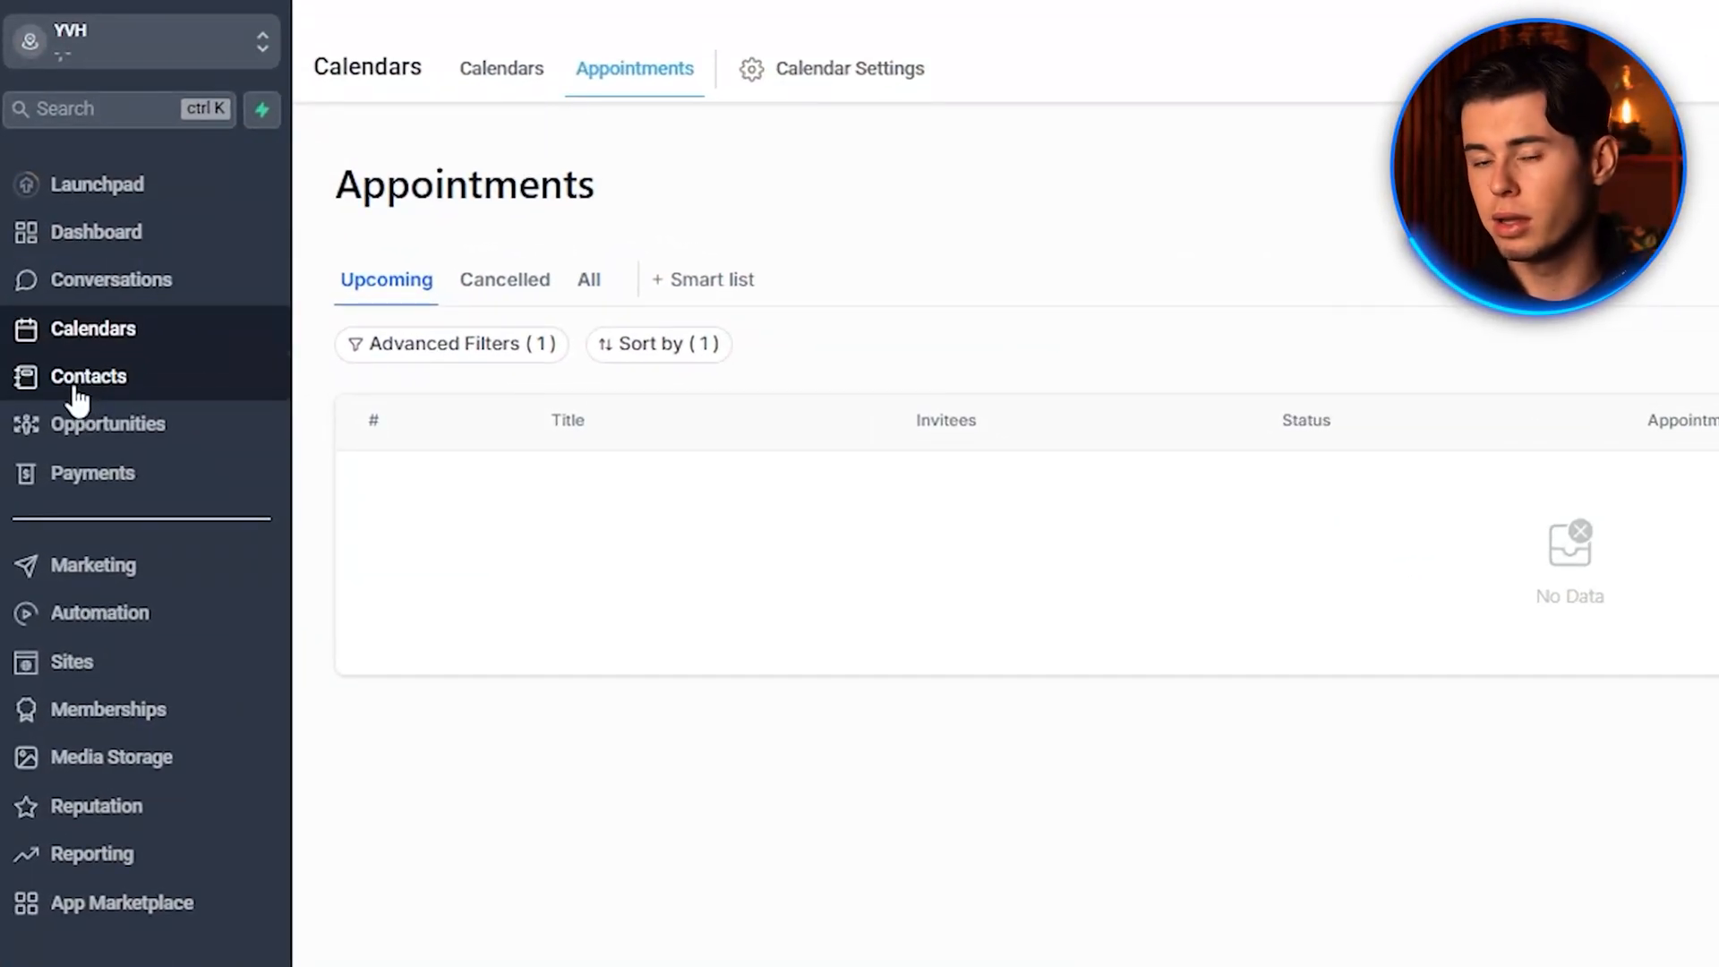
Show the Contacts list with its single test contact.
left_click(89, 376)
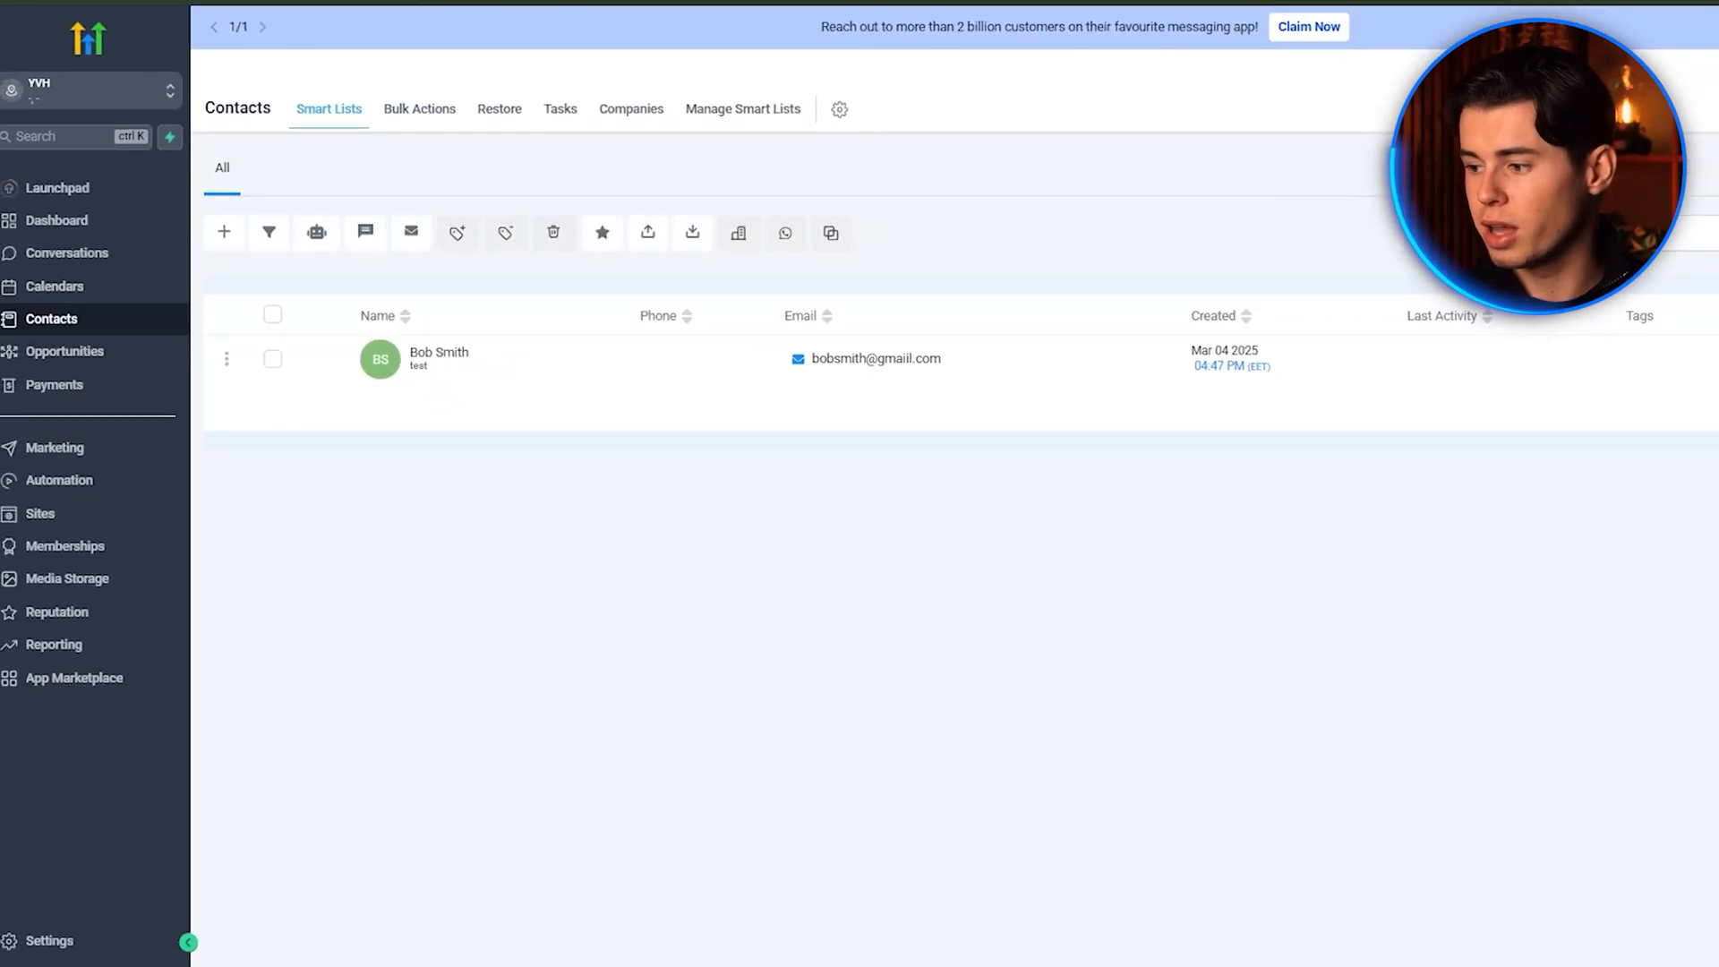
left_click(224, 231)
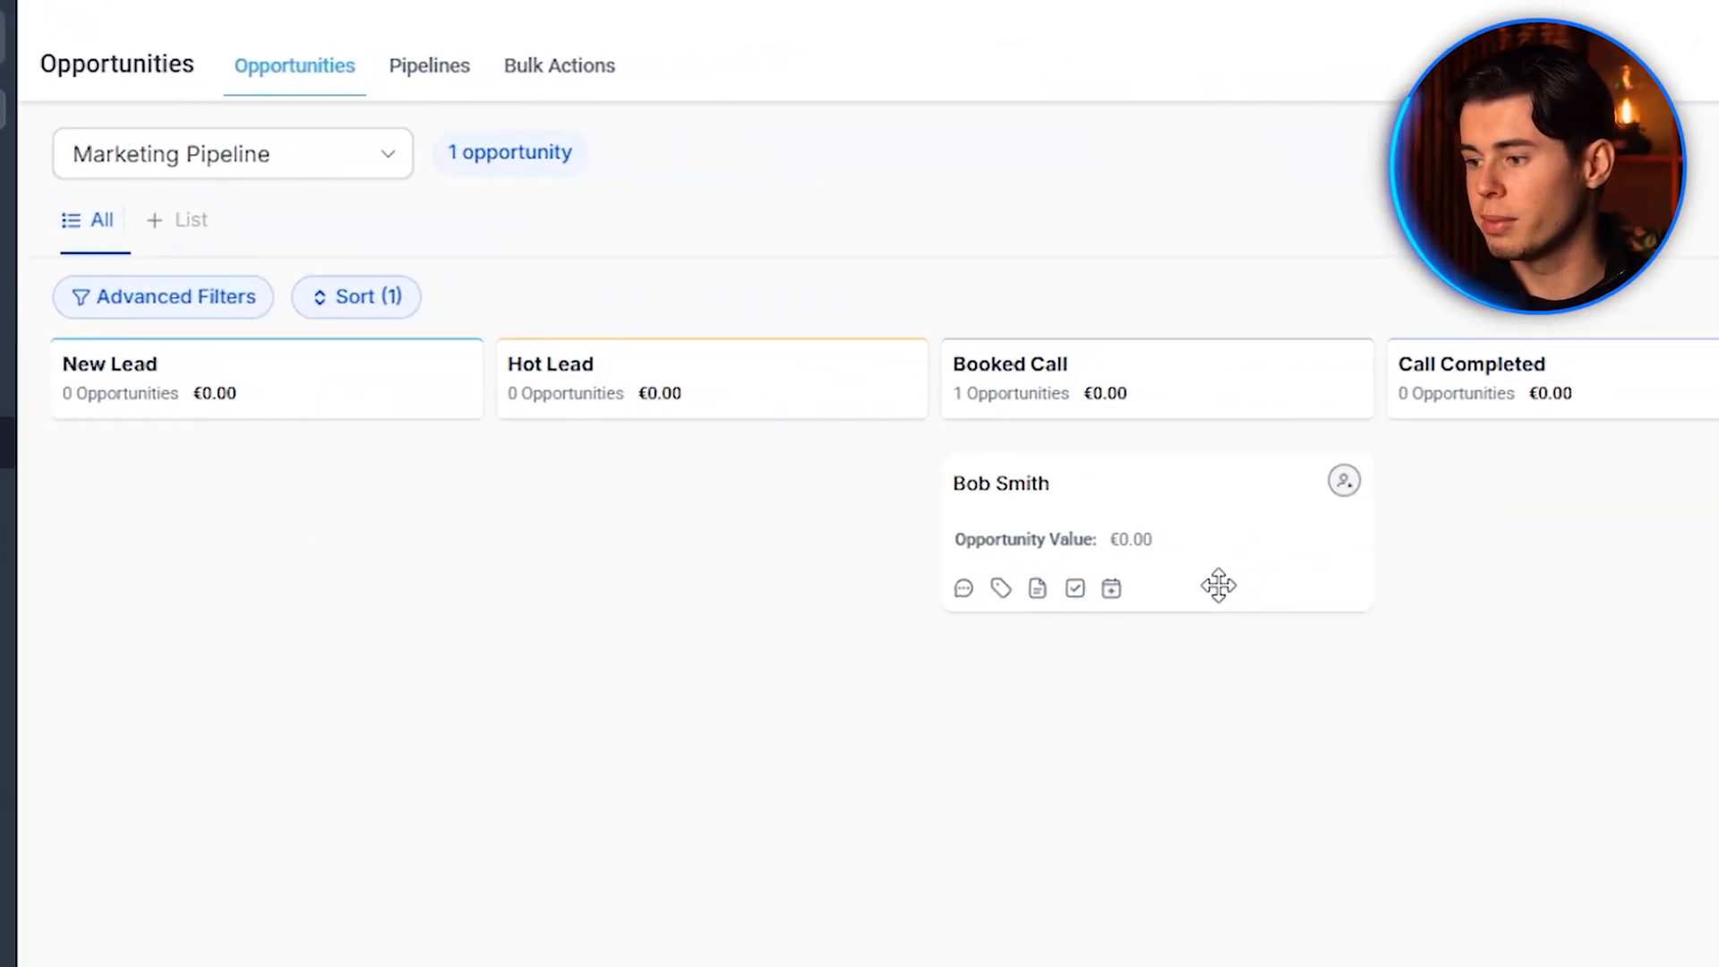
Reveal the Marketing Pipeline's later stages: Call Completed, Proposal Sent, Proposal Signed.
scroll("right", 3)
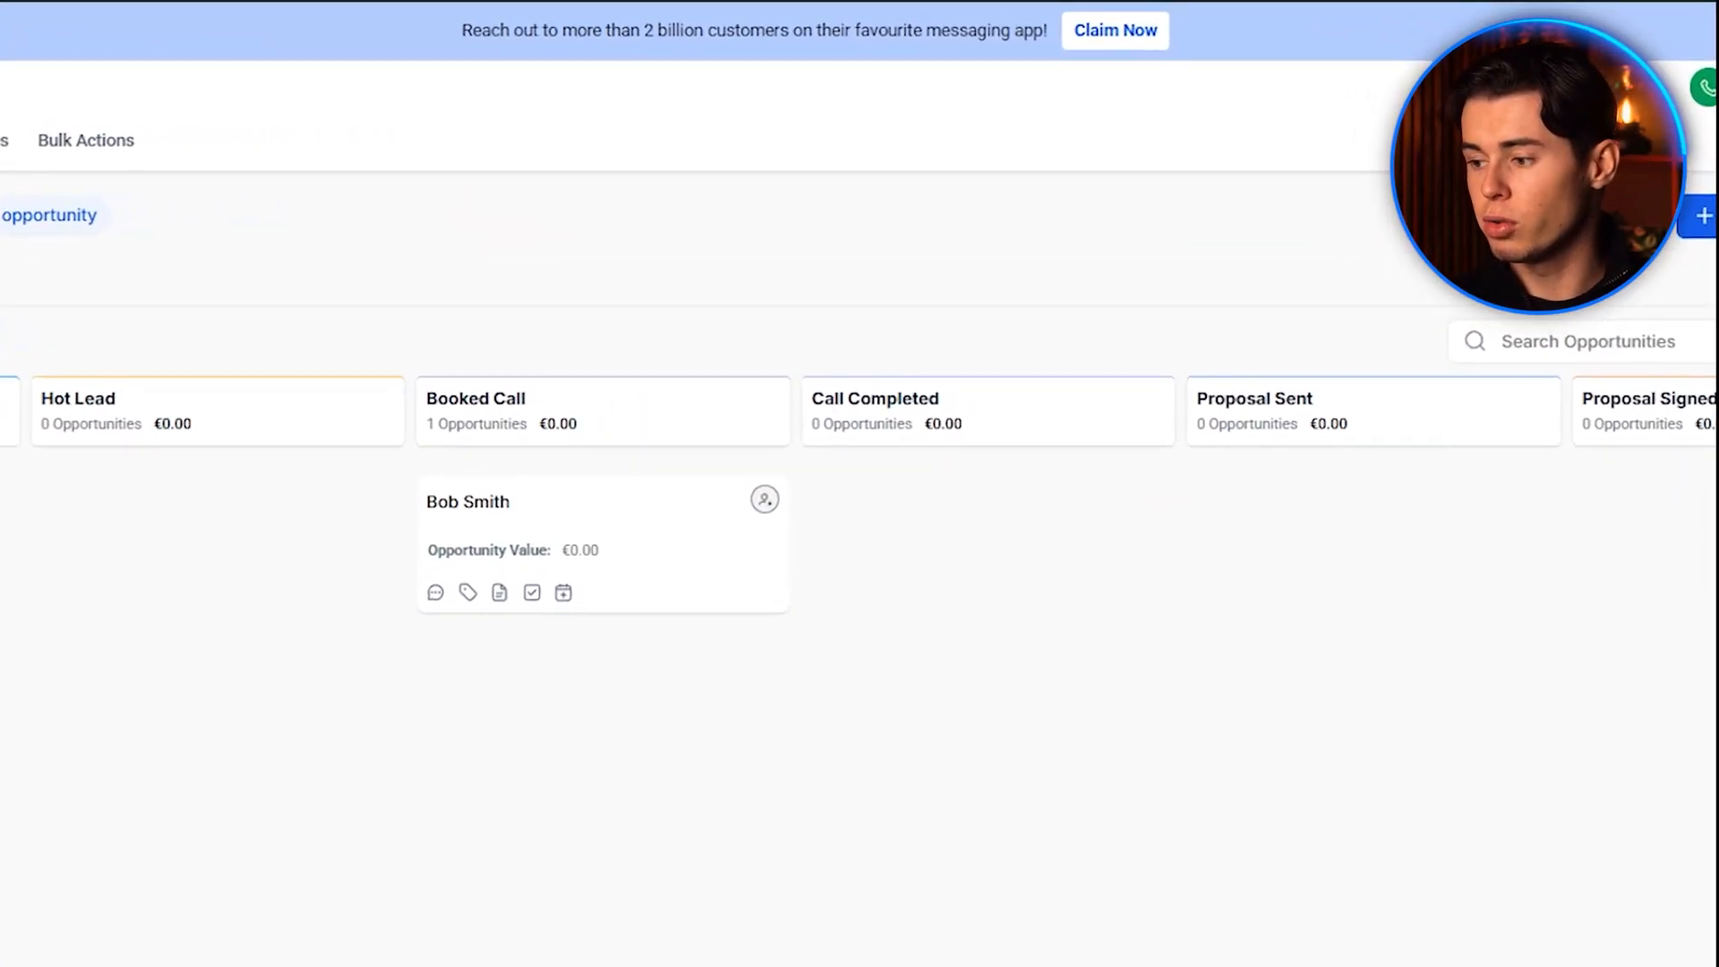
left_click(1705, 211)
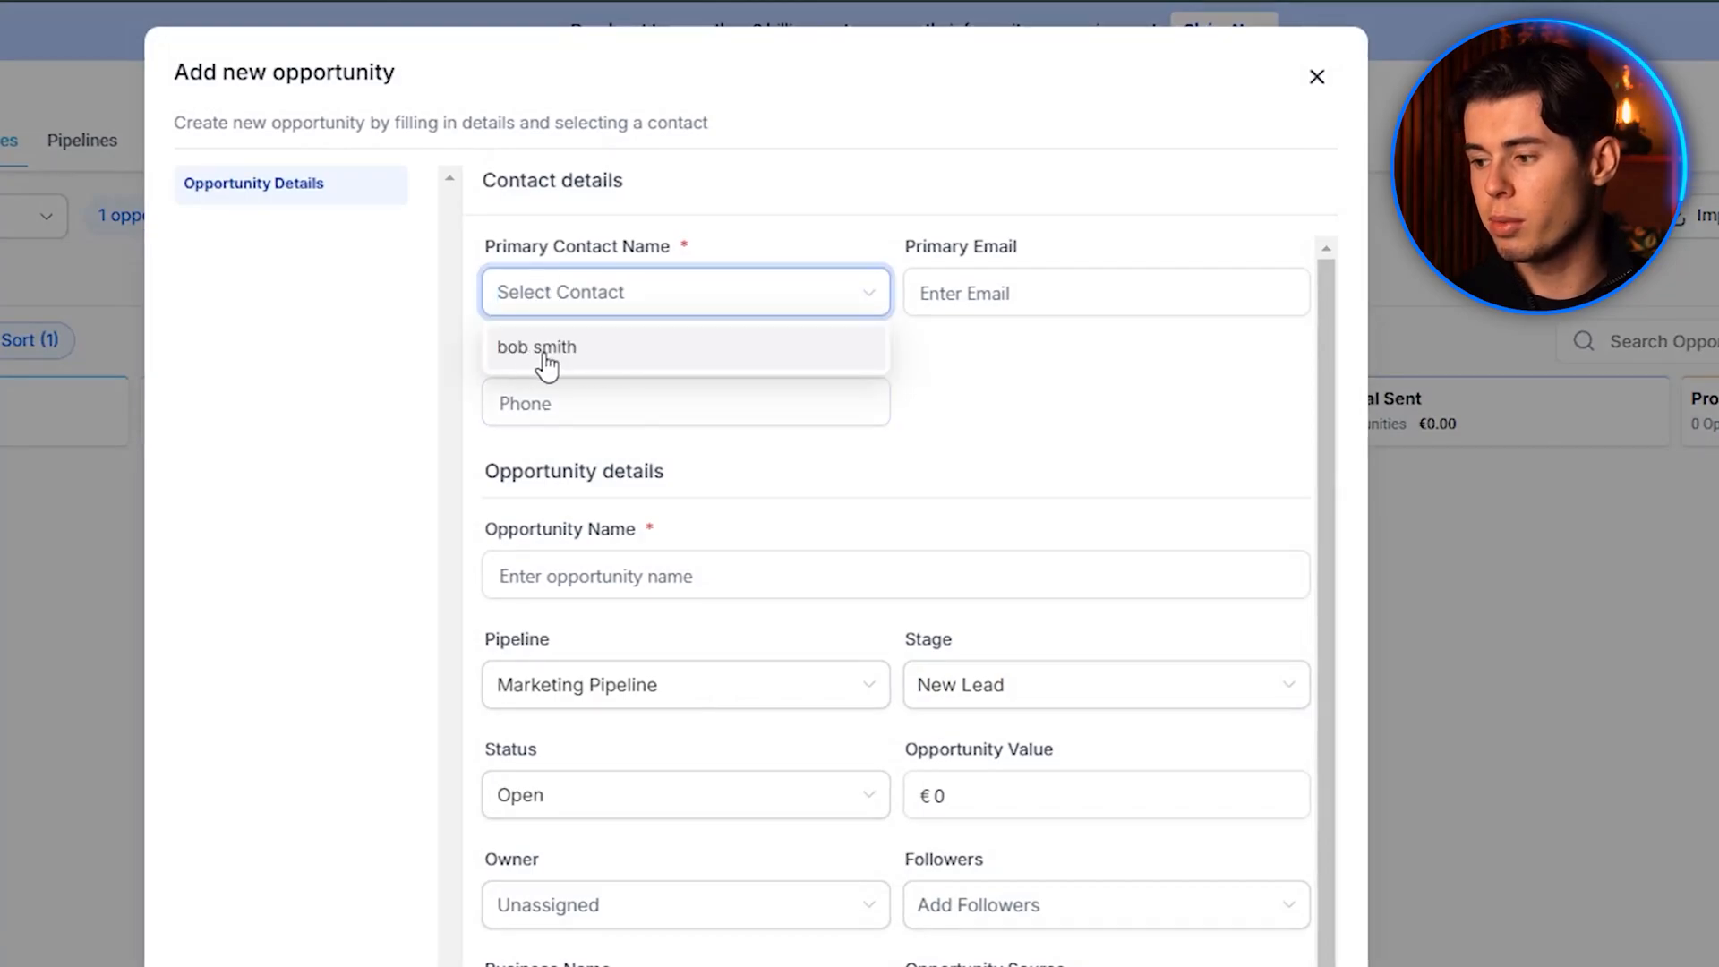
left_click(686, 550)
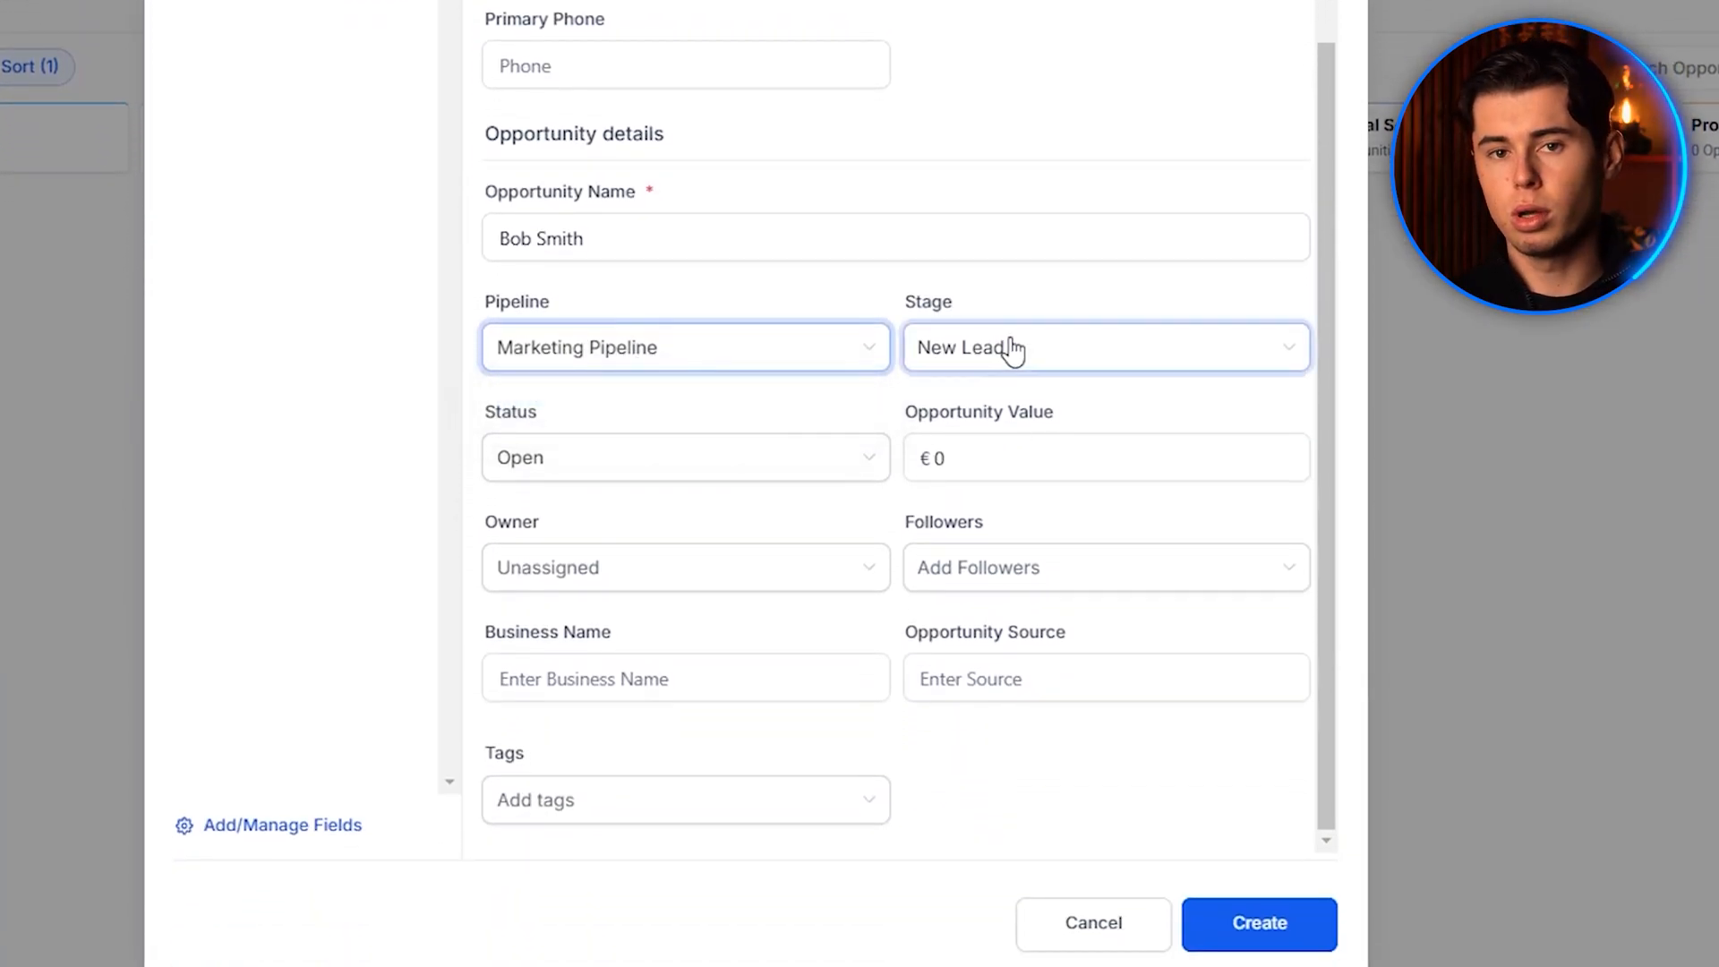
left_click(1107, 347)
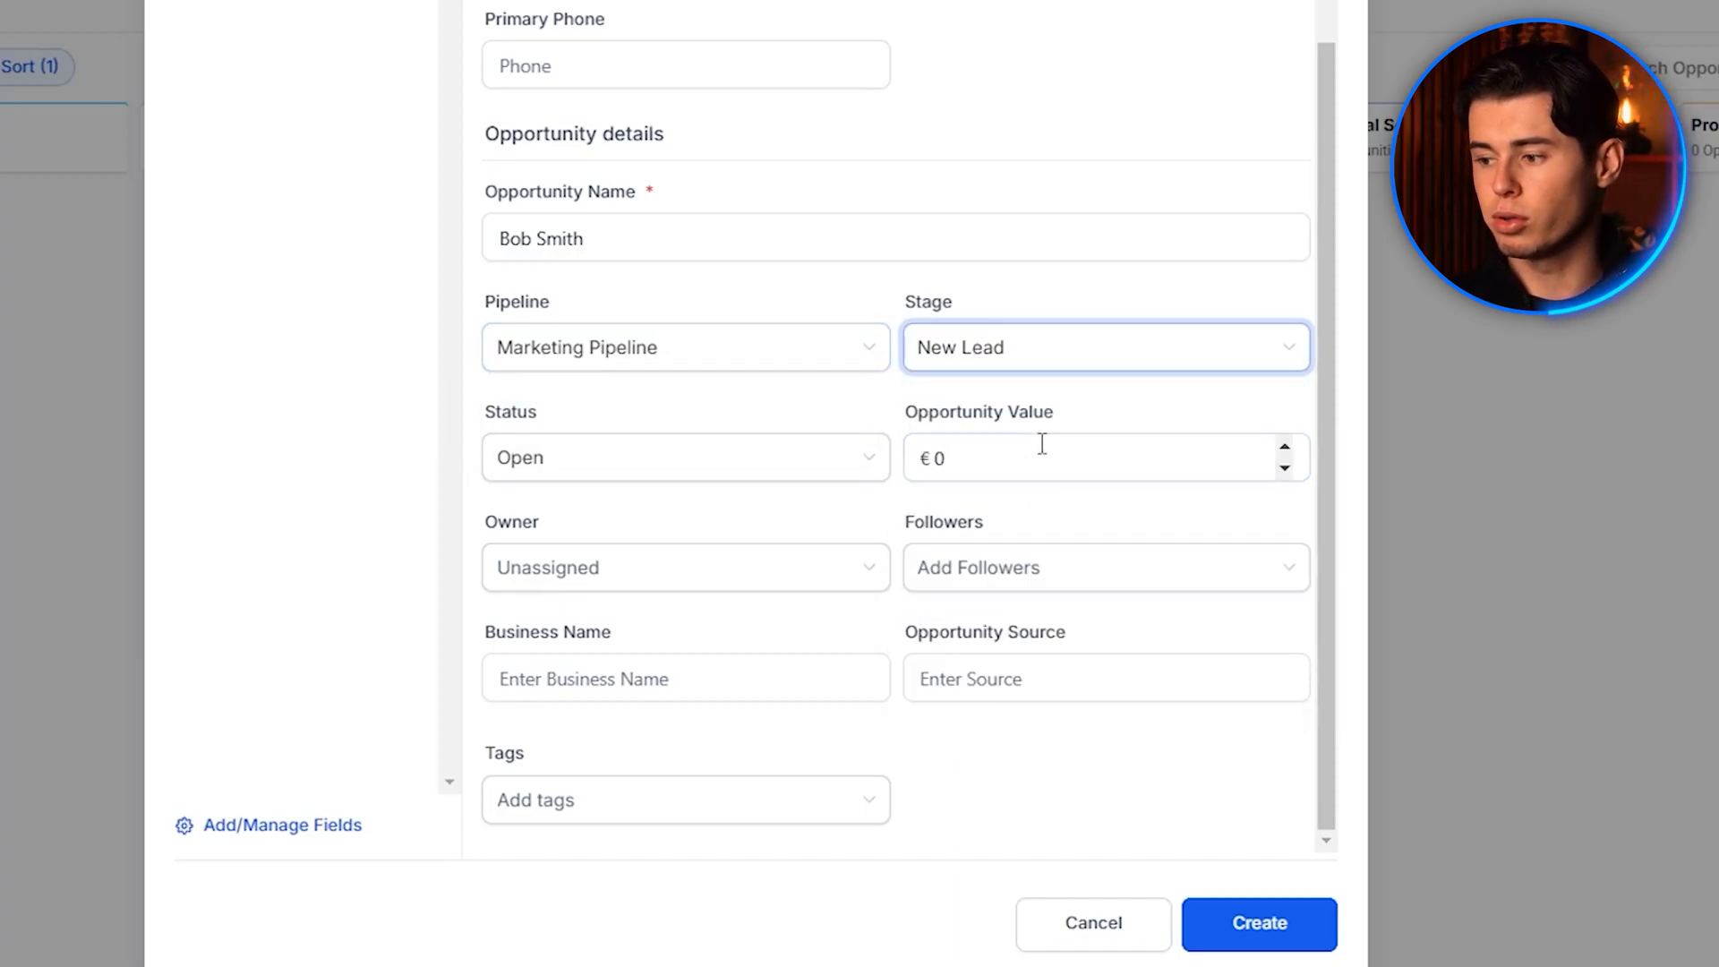
mouse_move(1016, 422)
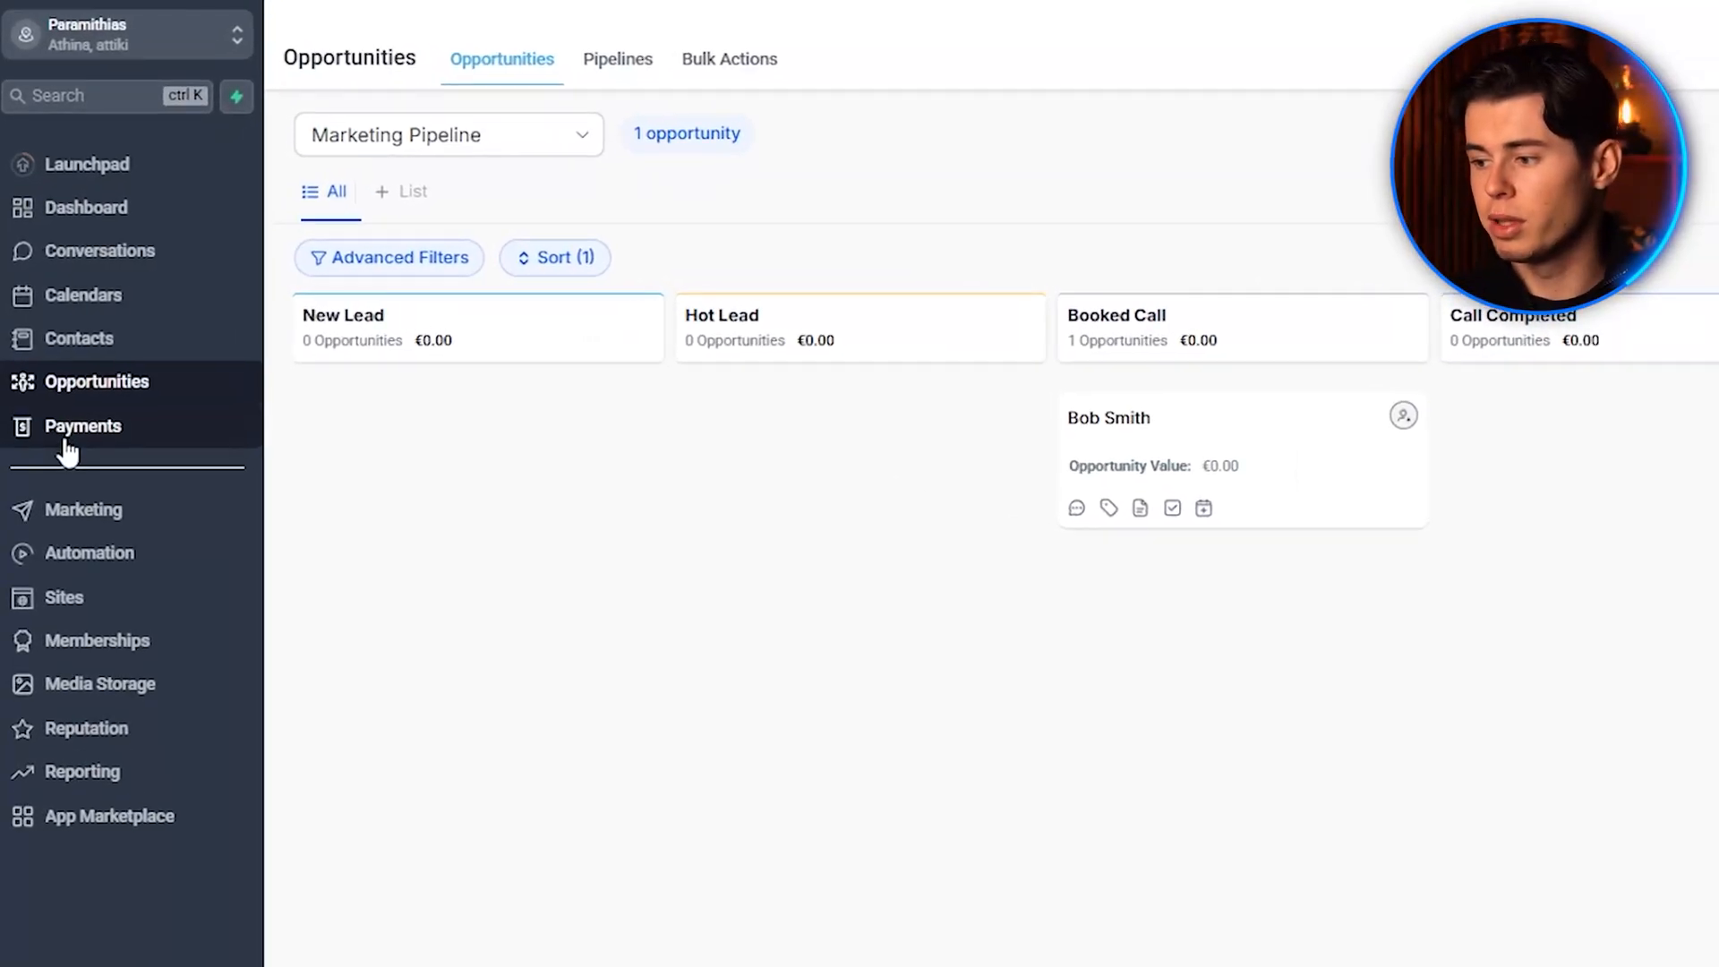
Show the Payments Invoices page with no invoices and €0.00 totals.
left_click(82, 426)
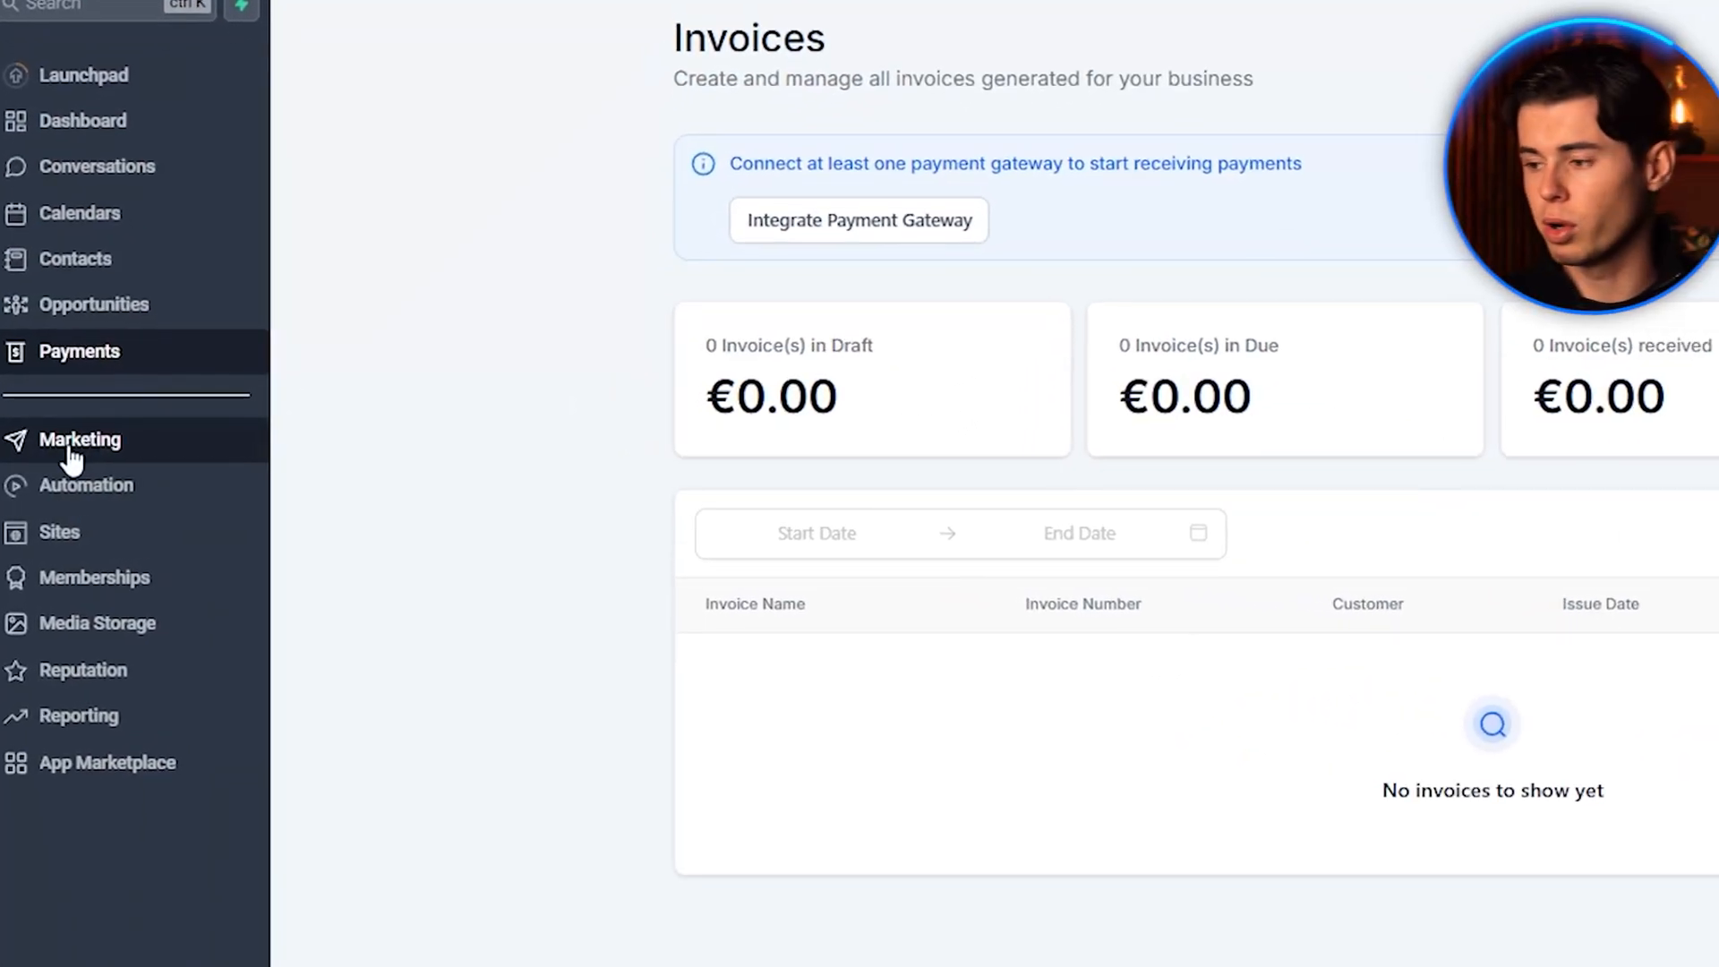
left_click(79, 440)
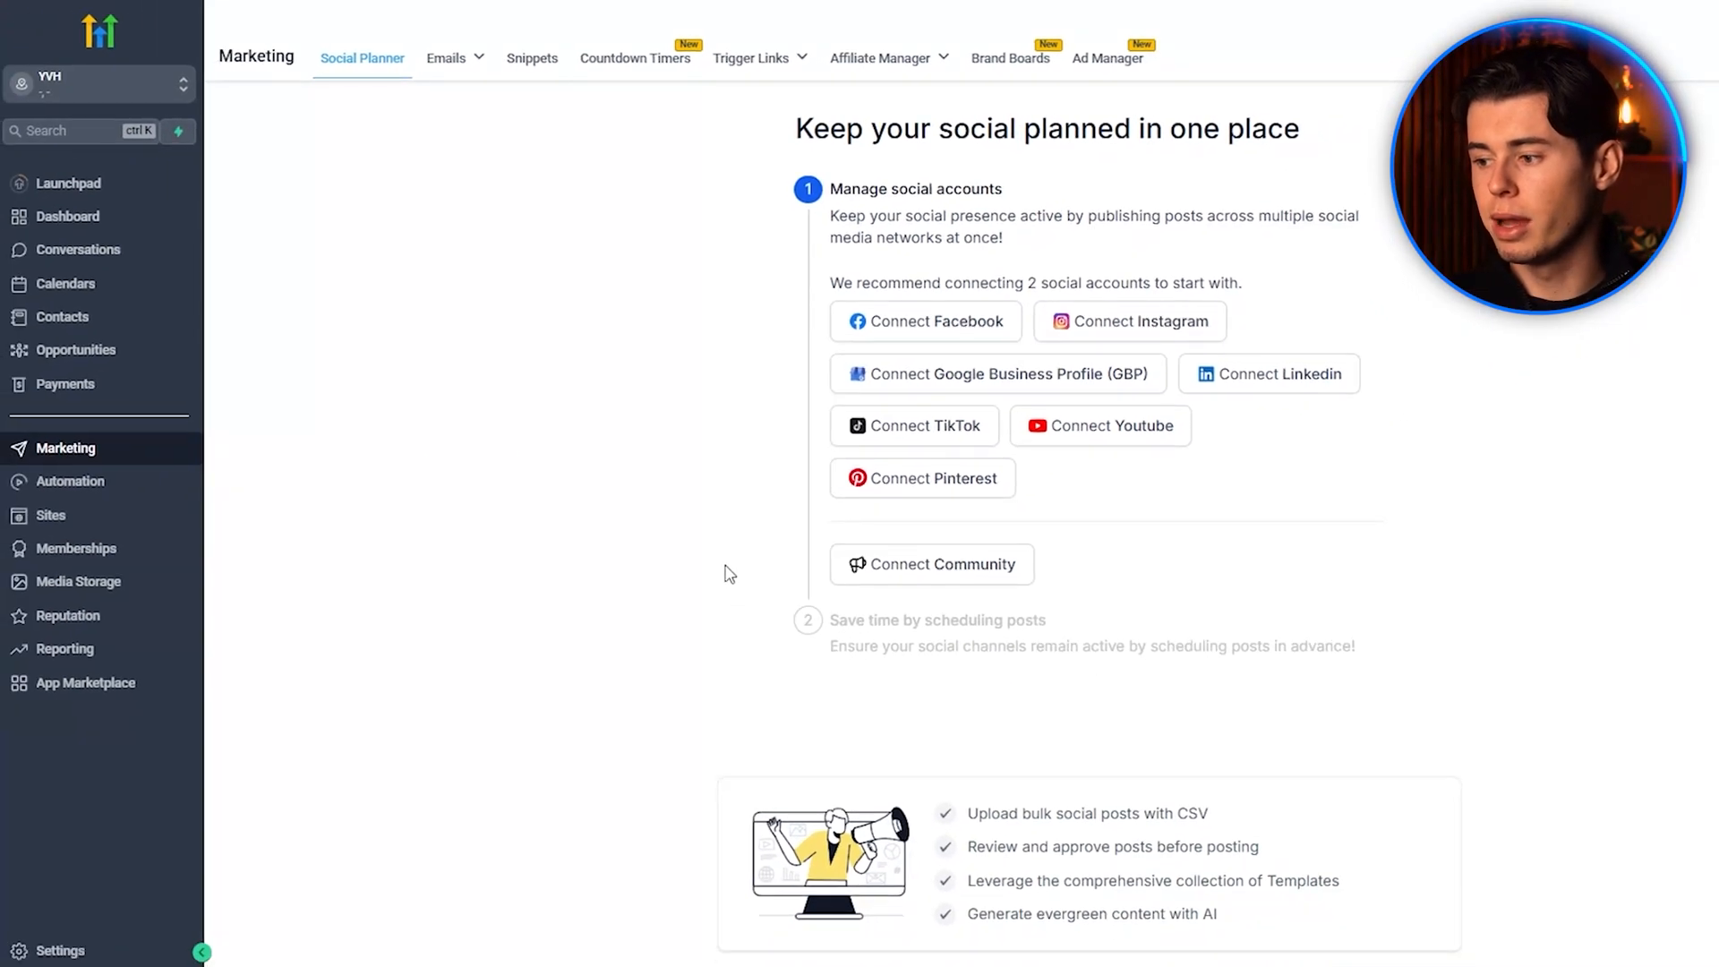
left_click(65, 383)
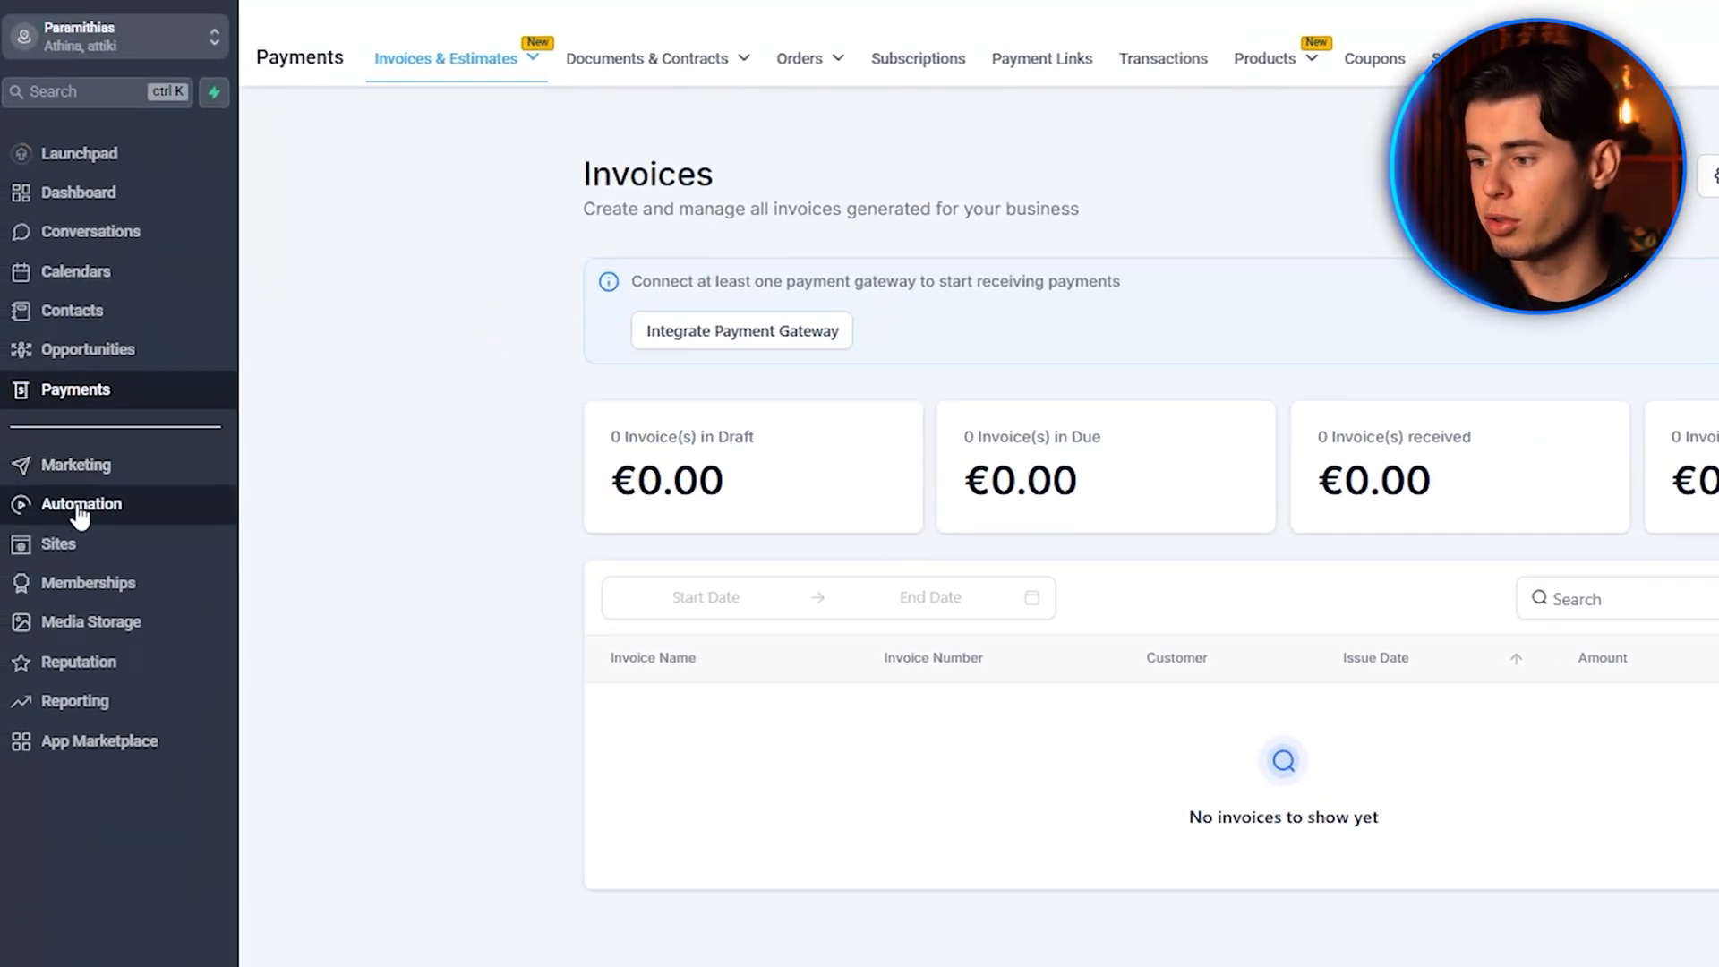
Show the Reputation Overview with zero invites, reviews, sentiment and rating.
left_click(83, 505)
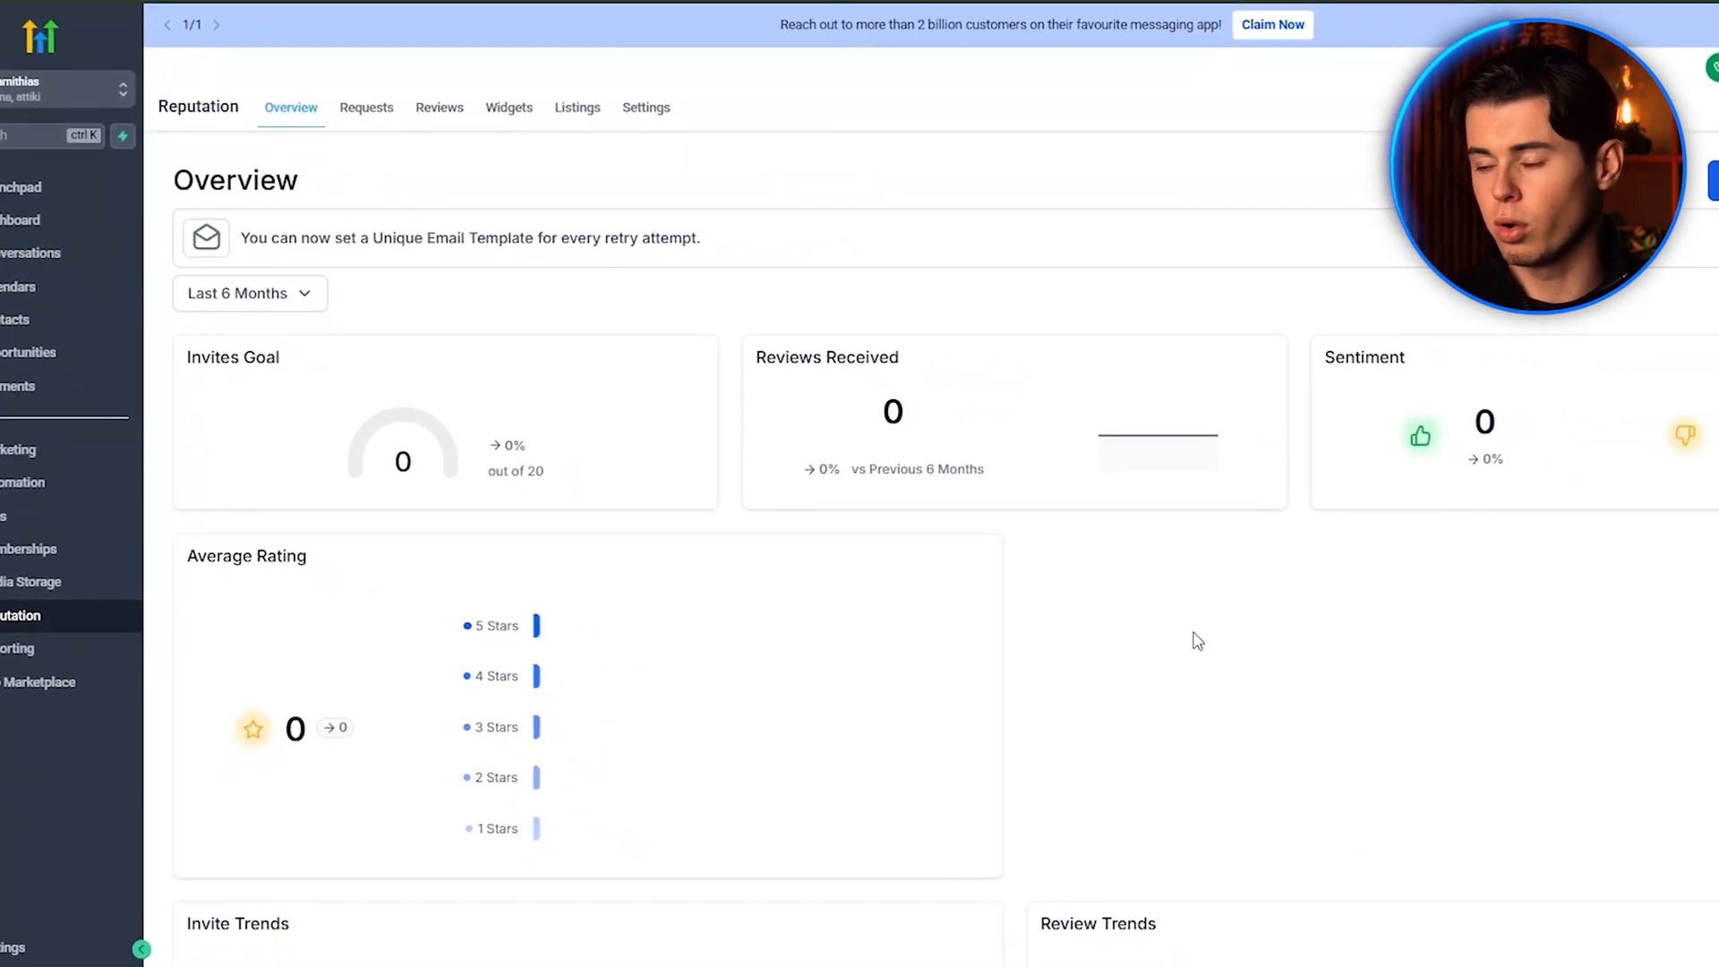
scroll("down", 3)
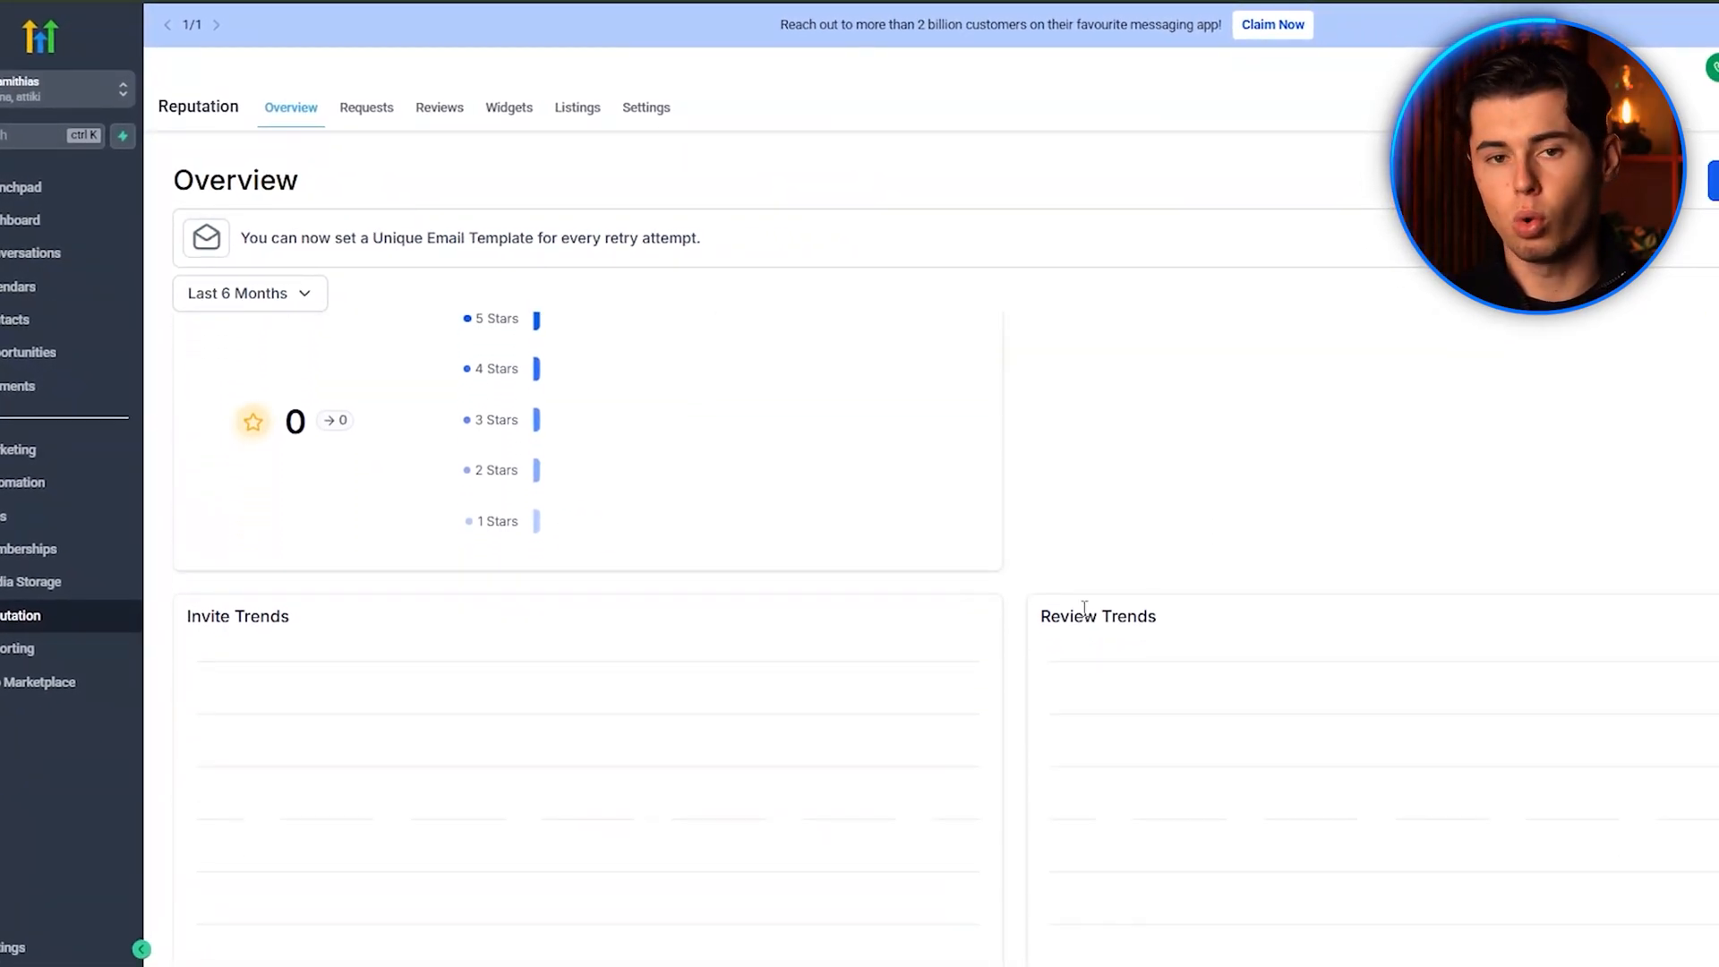